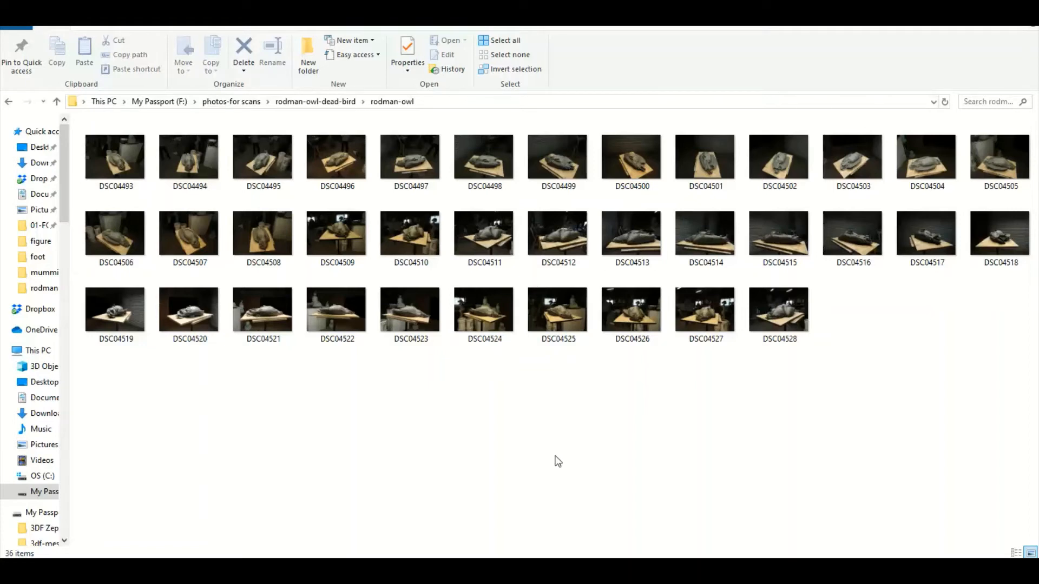
pyautogui.moveTo(612, 468)
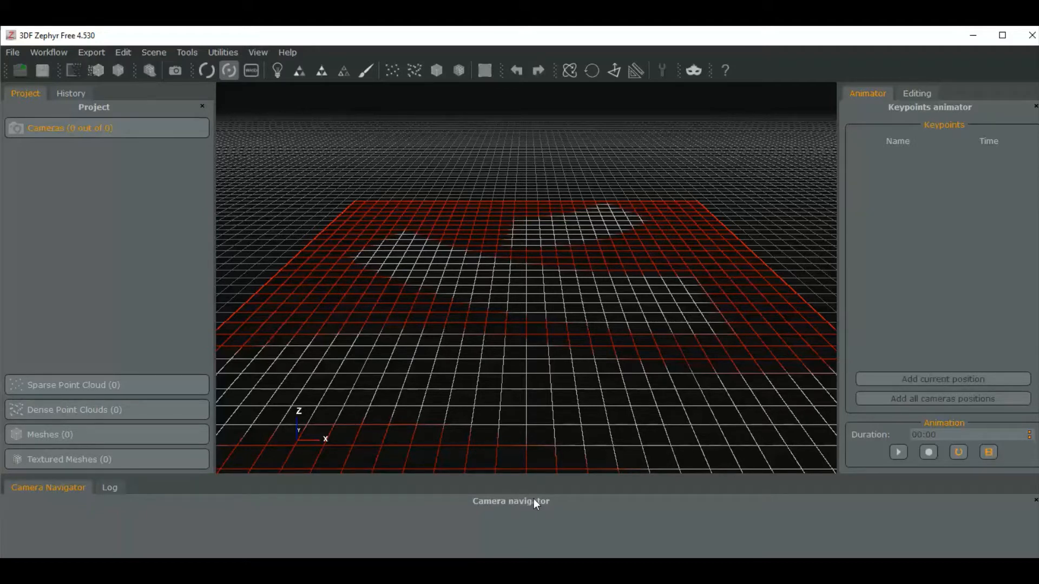
pyautogui.moveTo(535, 504)
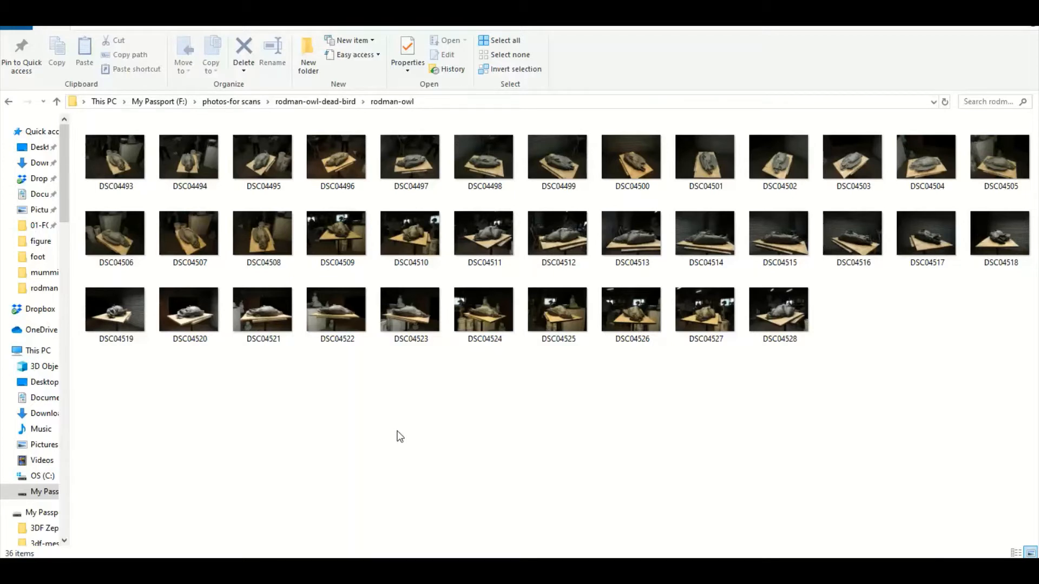
pyautogui.moveTo(386, 436)
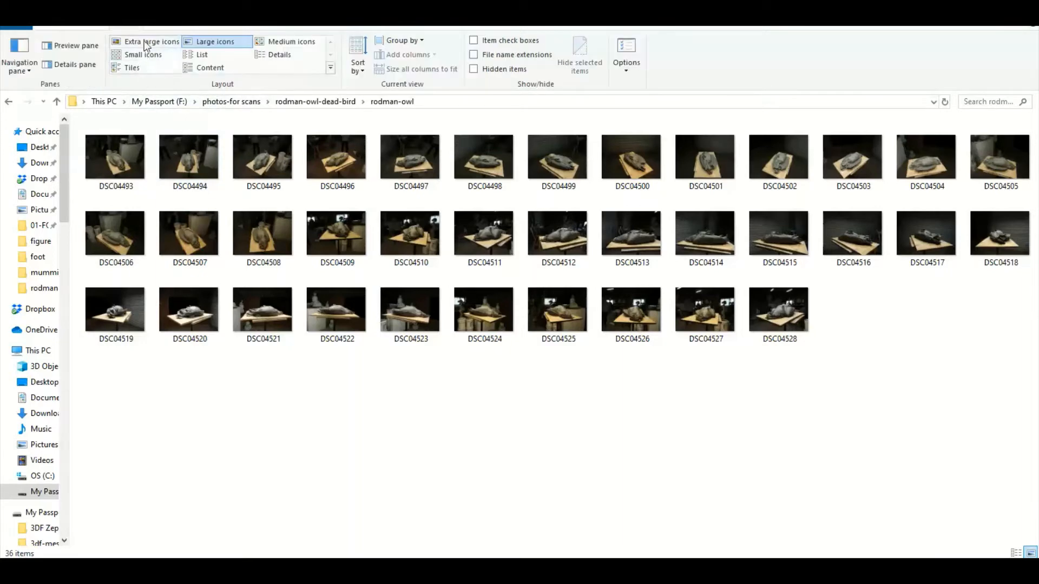
# Step: Show the owl photos as Extra large icons so each 5152 x 3864 JPG shot is inspectable
pyautogui.click(152, 41)
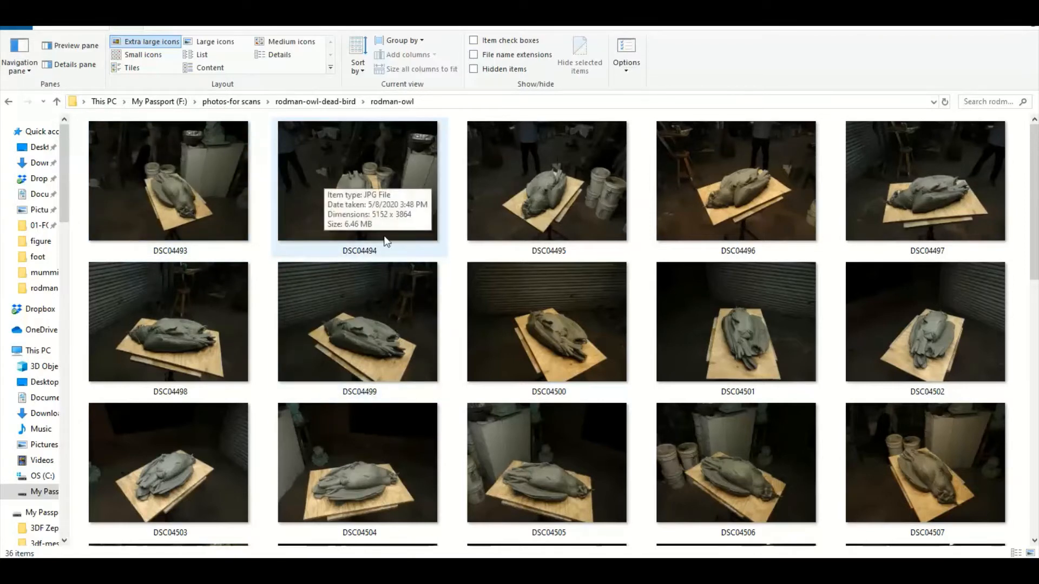
pyautogui.moveTo(528, 151)
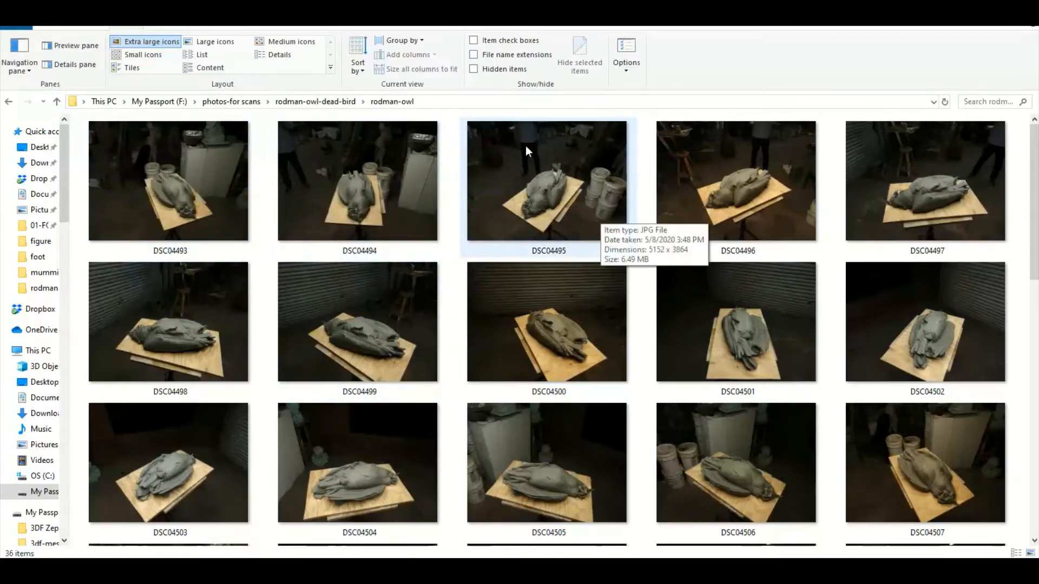
pyautogui.moveTo(689, 250)
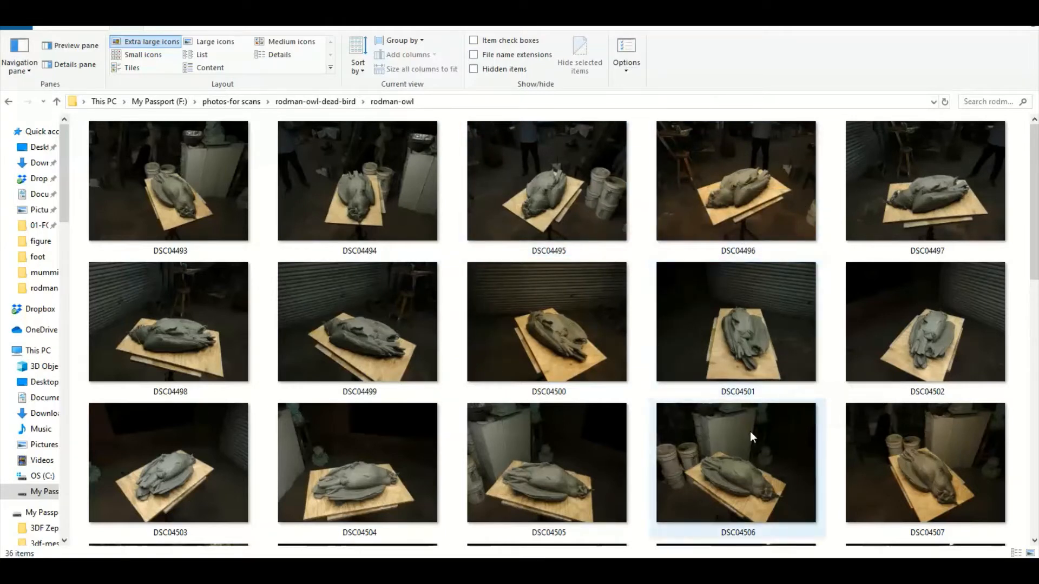
pyautogui.moveTo(752, 437)
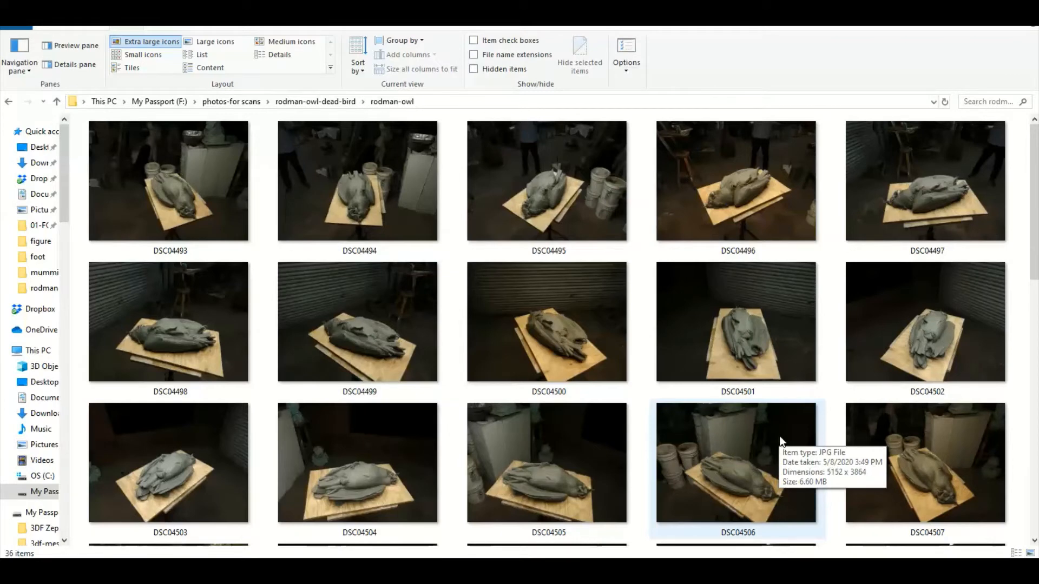
pyautogui.scroll(-3)
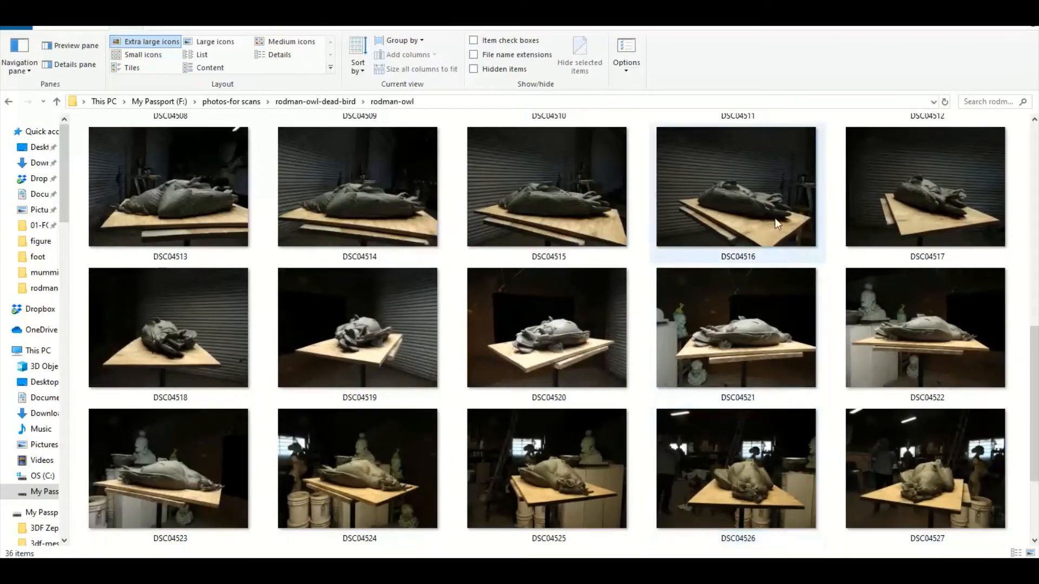
pyautogui.moveTo(774, 222)
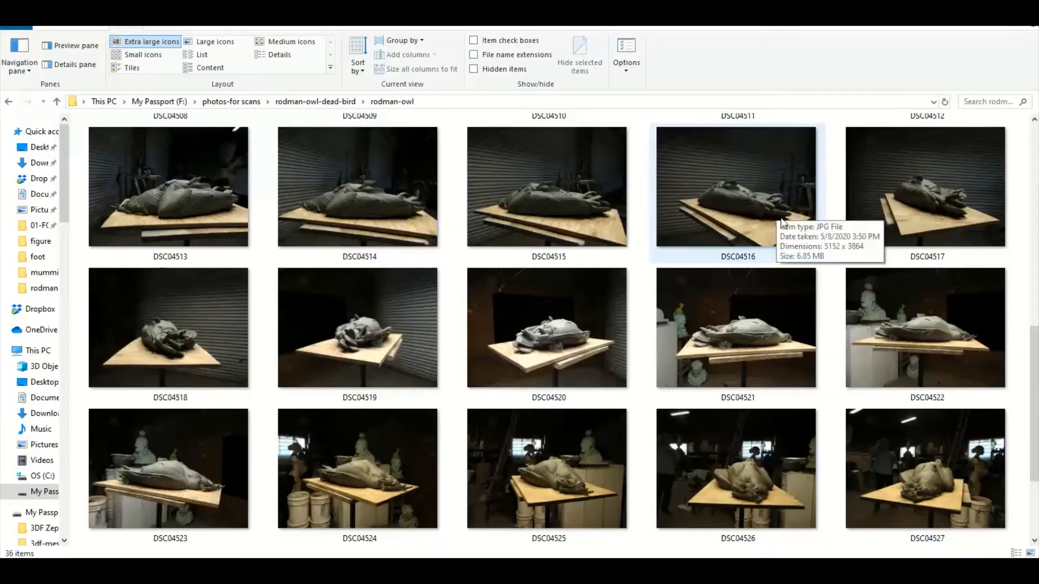
pyautogui.click(548, 468)
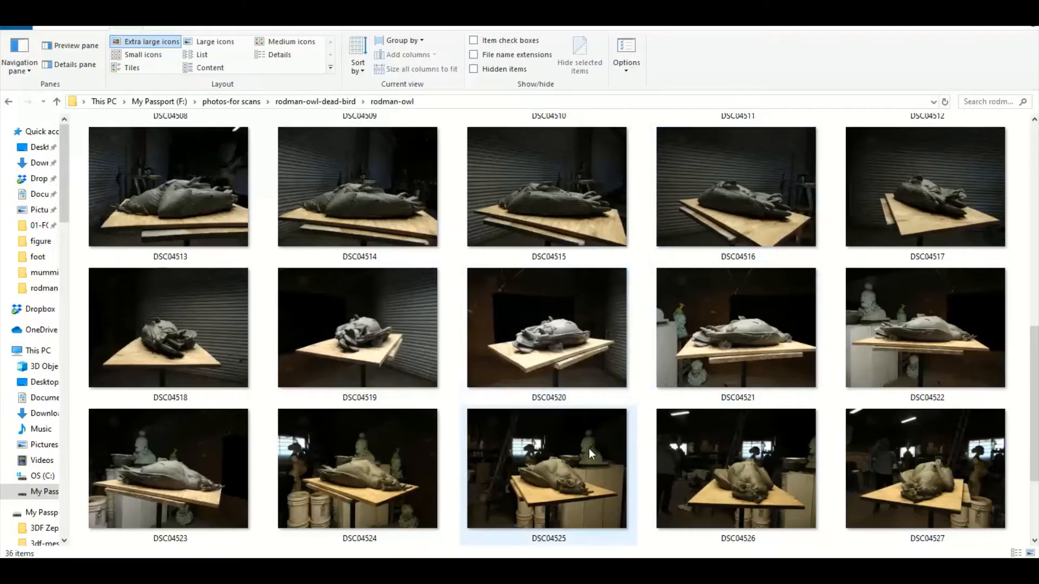
pyautogui.scroll(-3)
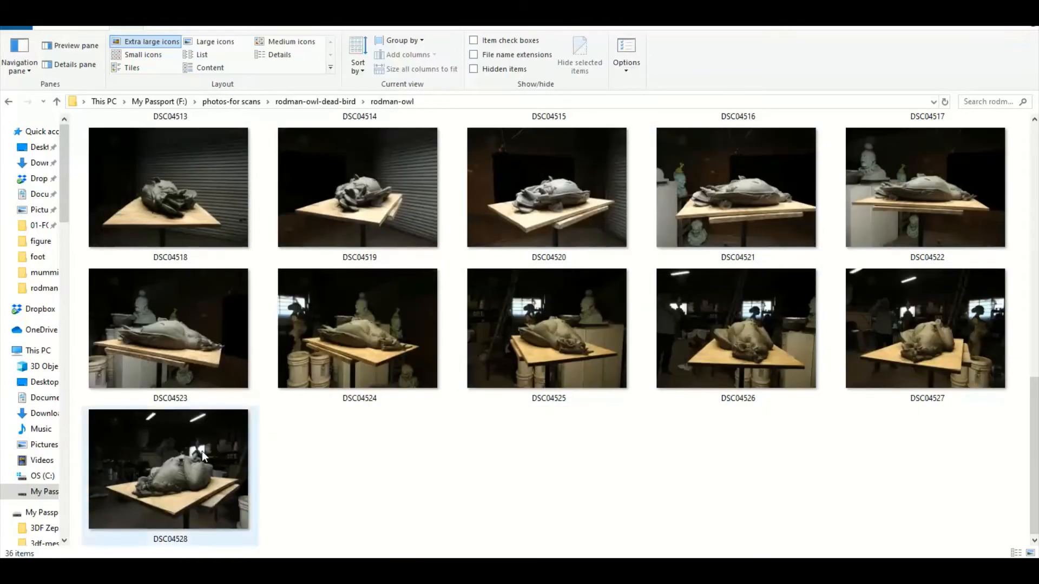
pyautogui.scroll(3)
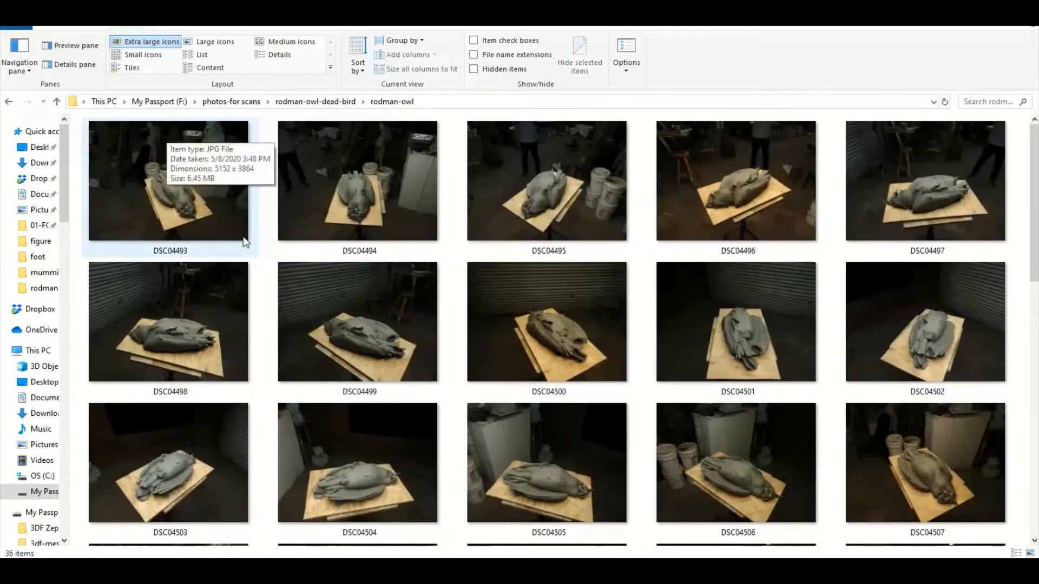
pyautogui.click(546, 181)
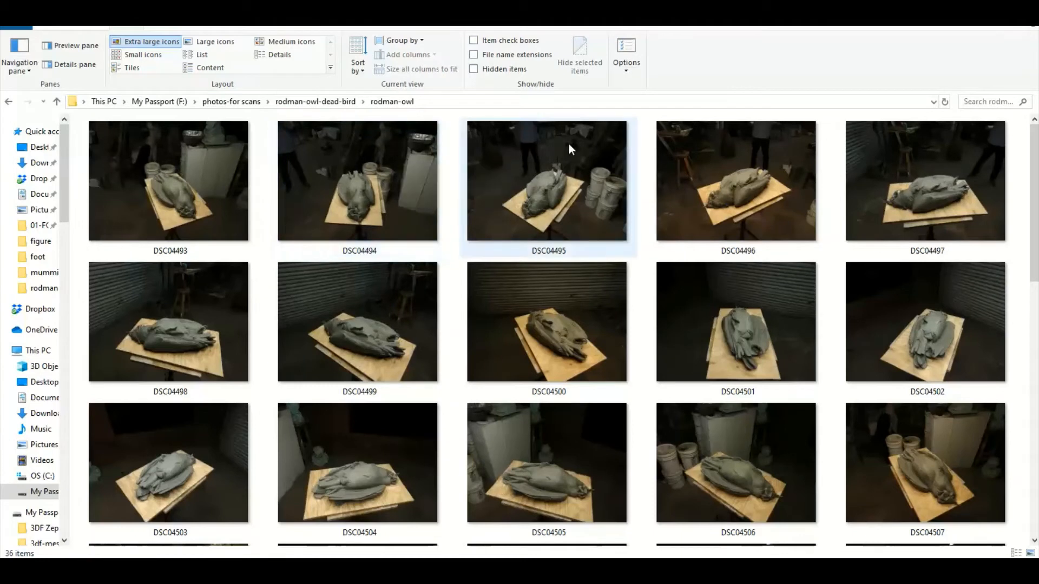
pyautogui.moveTo(634, 219)
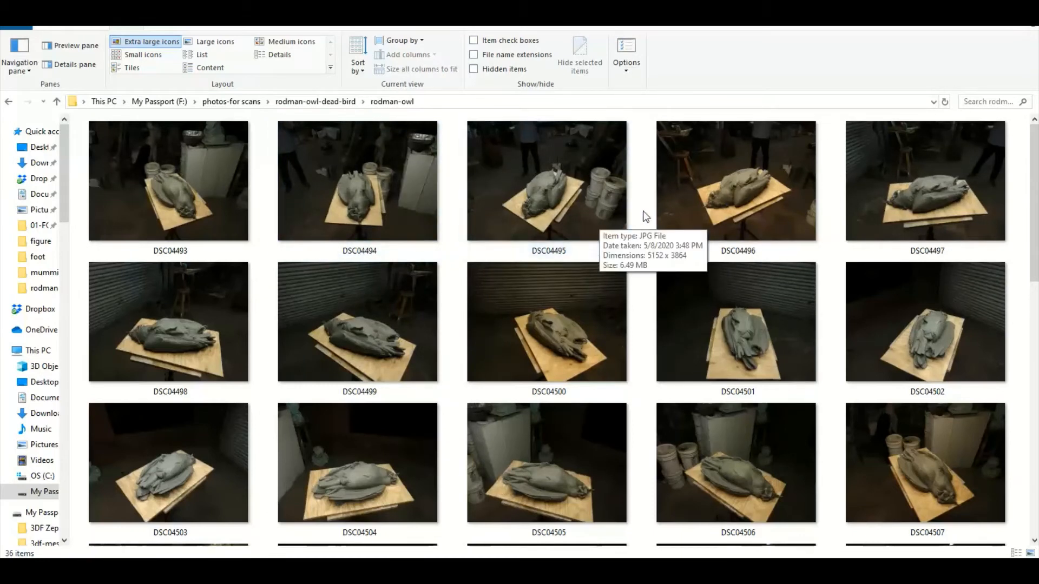
pyautogui.moveTo(640, 286)
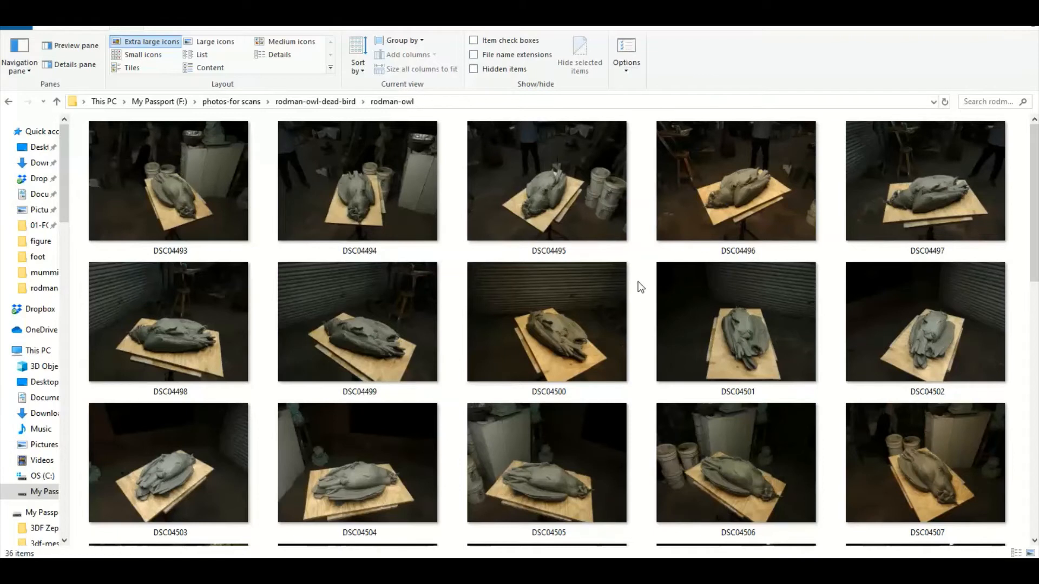
pyautogui.moveTo(639, 286)
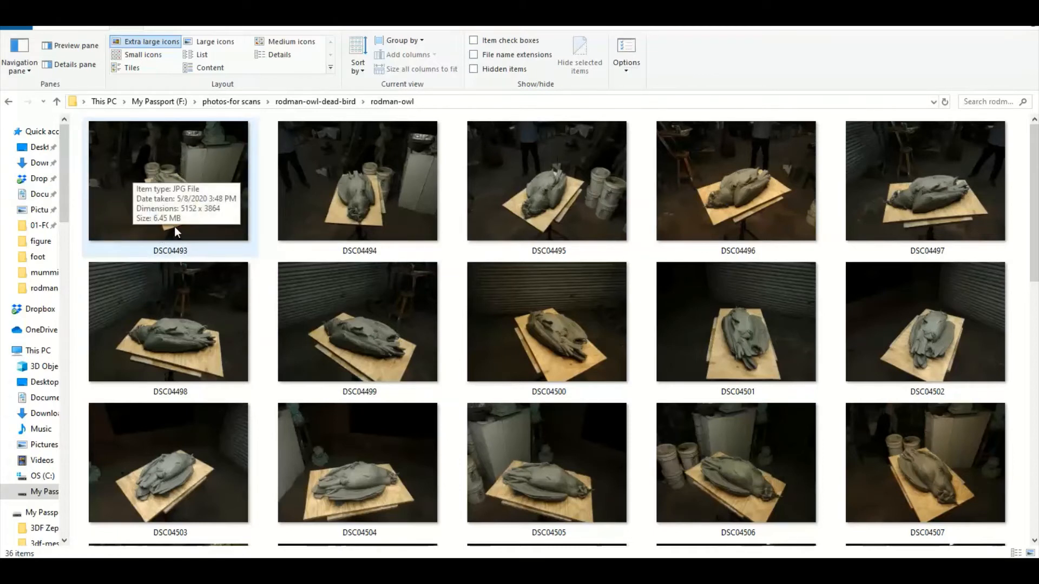
pyautogui.moveTo(249, 154)
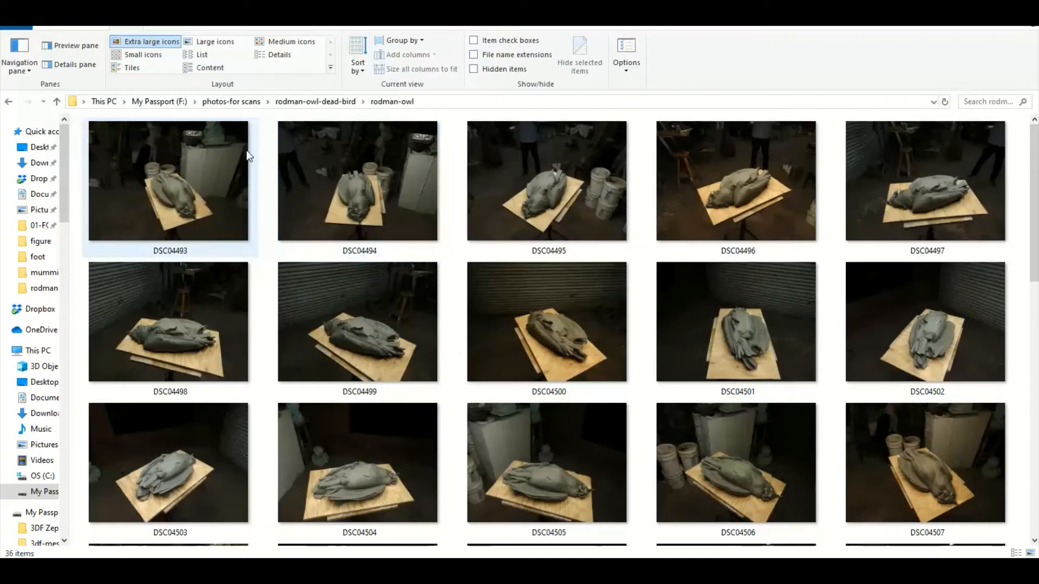
pyautogui.click(168, 322)
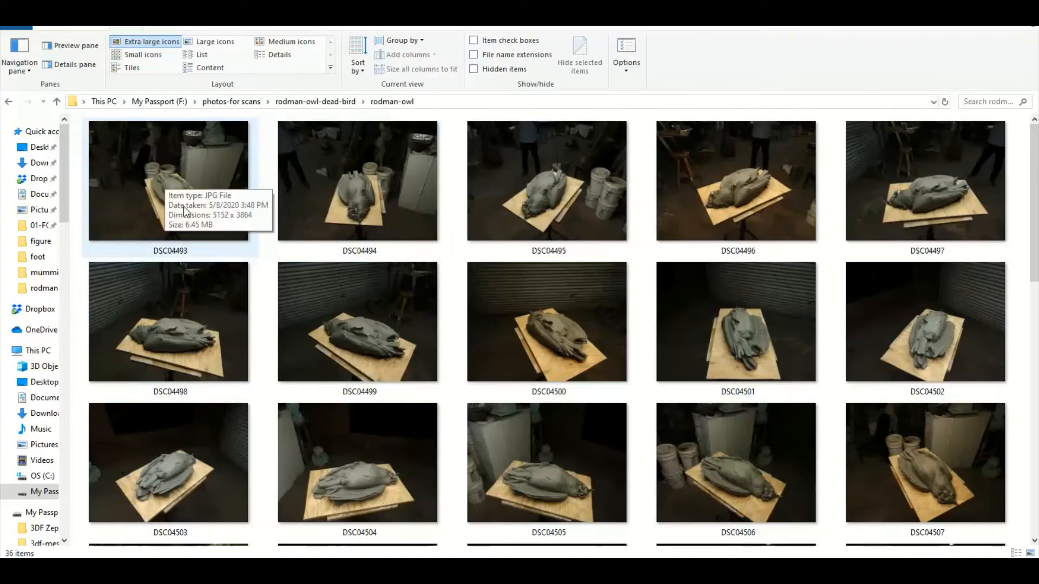
pyautogui.moveTo(130, 230)
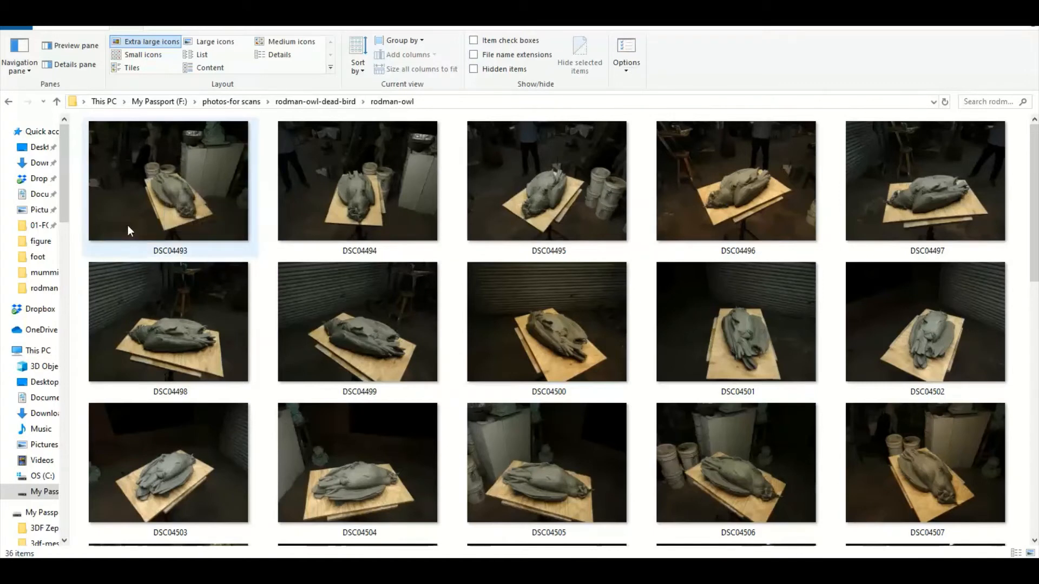
pyautogui.moveTo(202, 205)
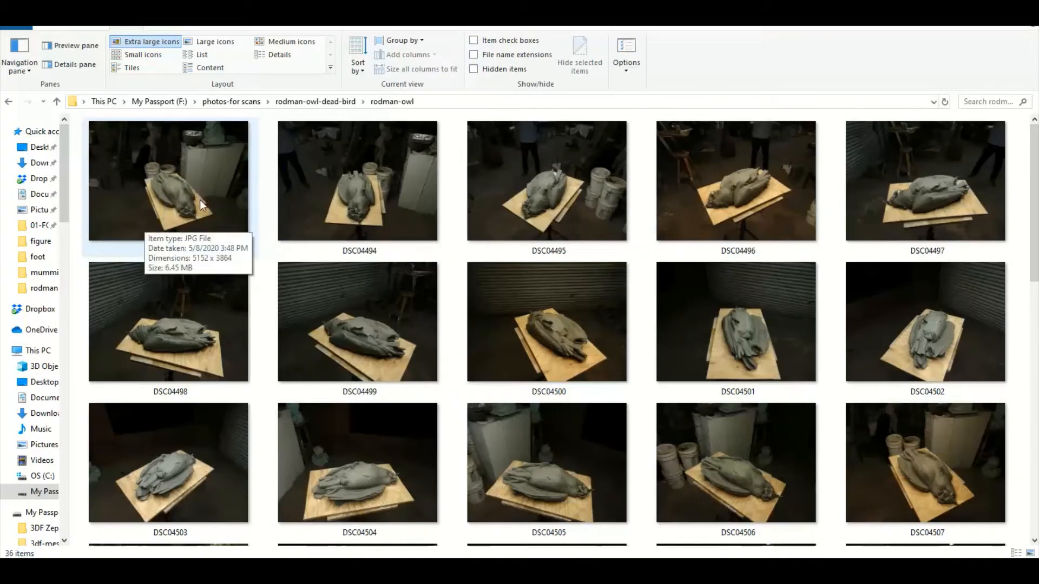
pyautogui.moveTo(177, 214)
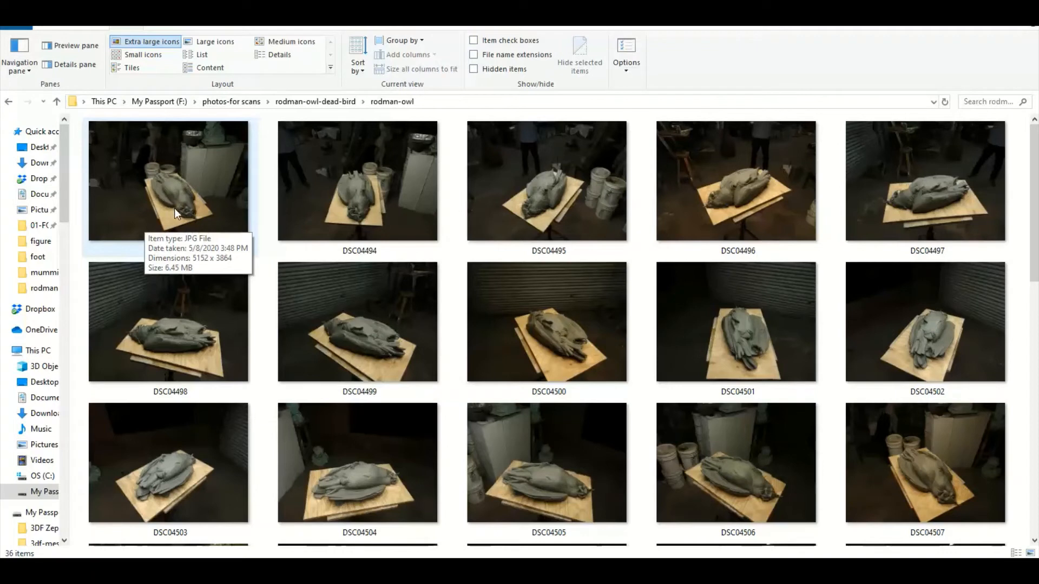
pyautogui.moveTo(167, 202)
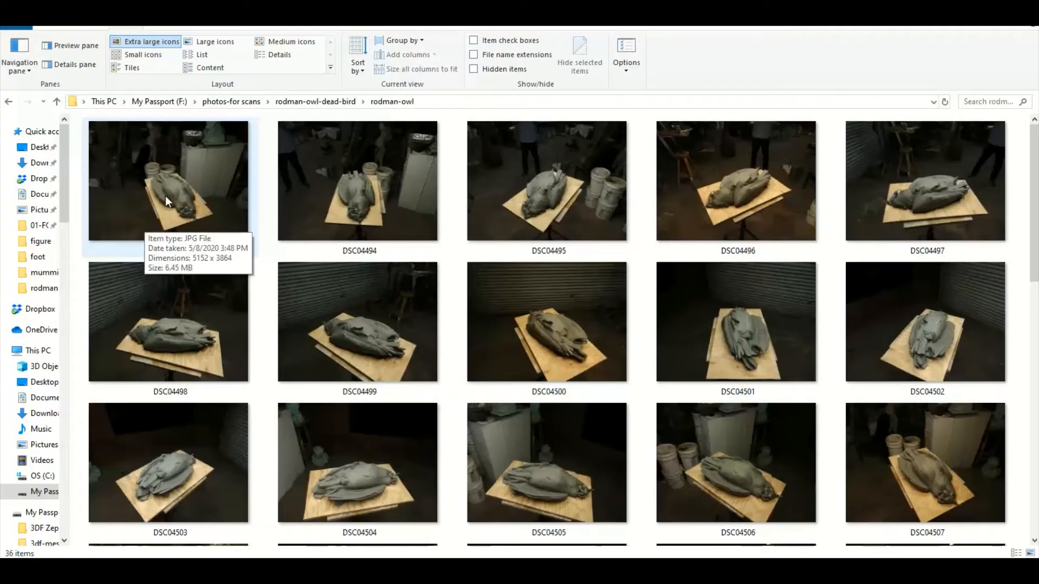
pyautogui.moveTo(188, 217)
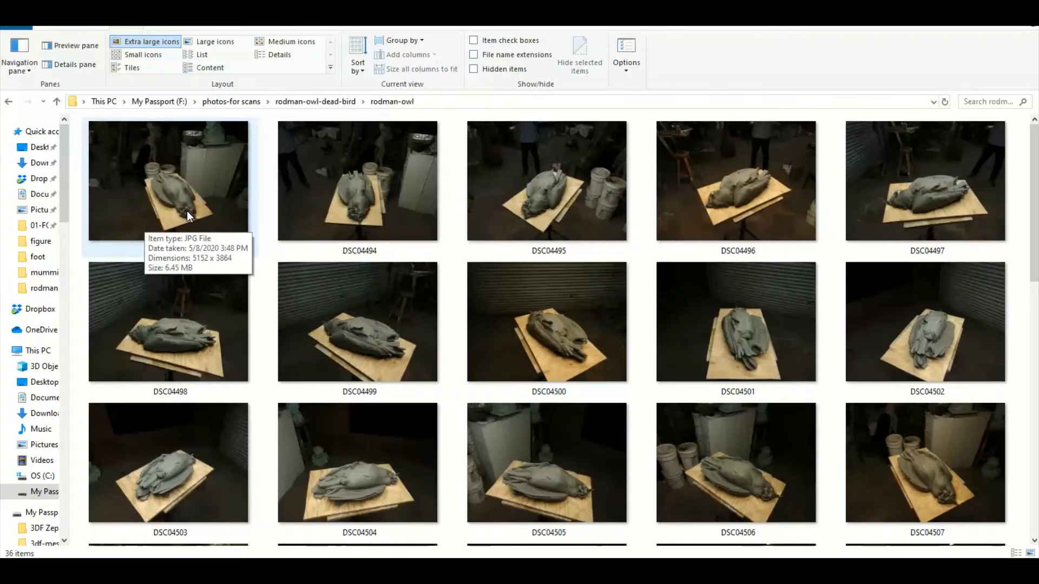
pyautogui.moveTo(187, 209)
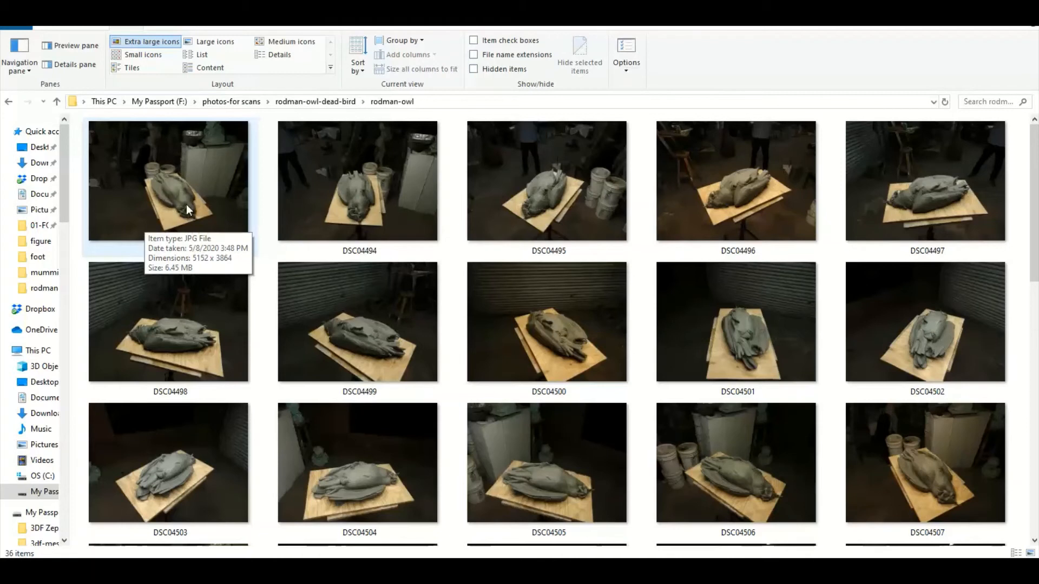
pyautogui.moveTo(161, 139)
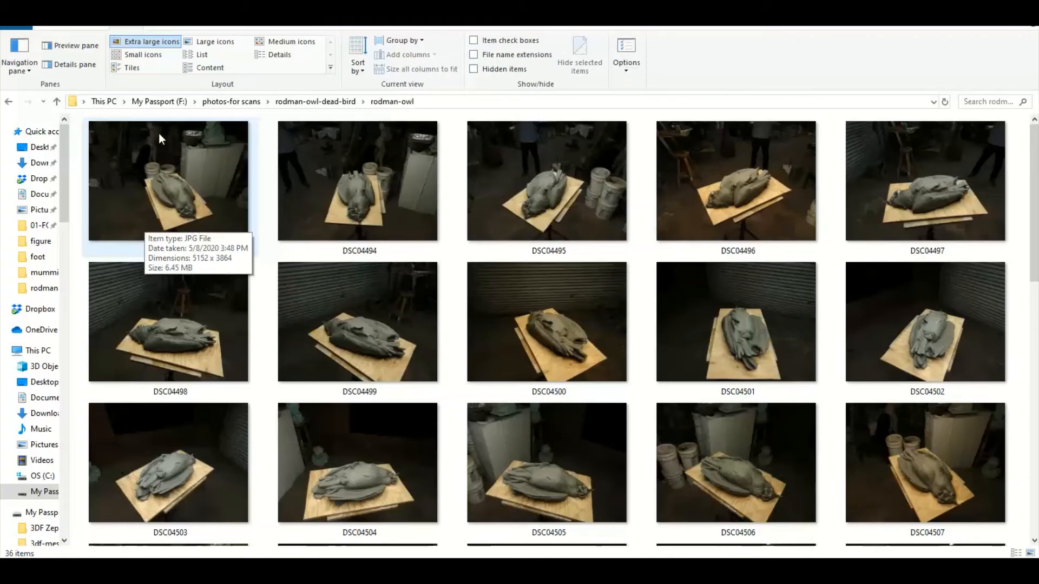
pyautogui.moveTo(207, 228)
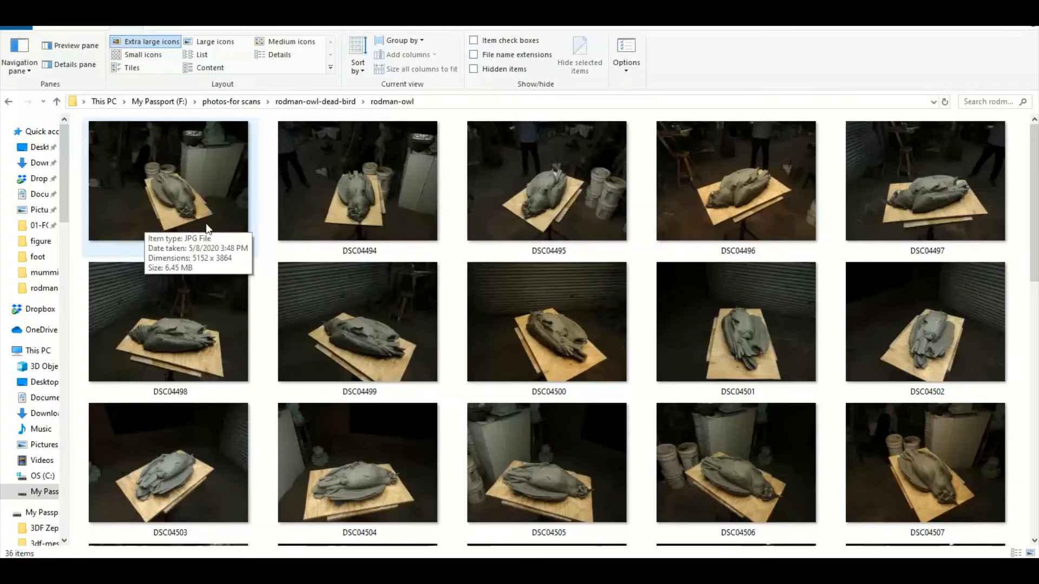
pyautogui.moveTo(144, 164)
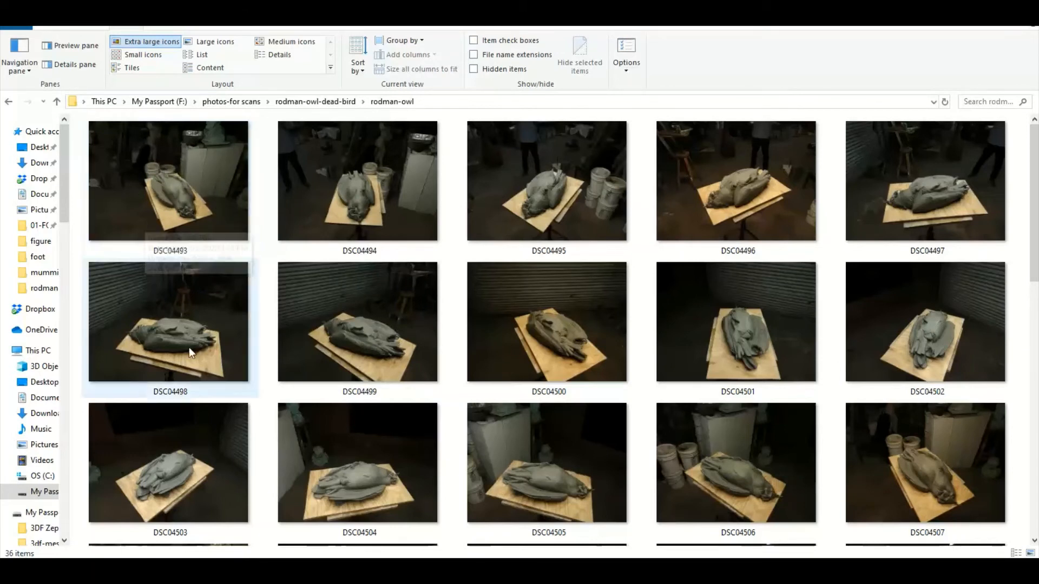
pyautogui.moveTo(188, 343)
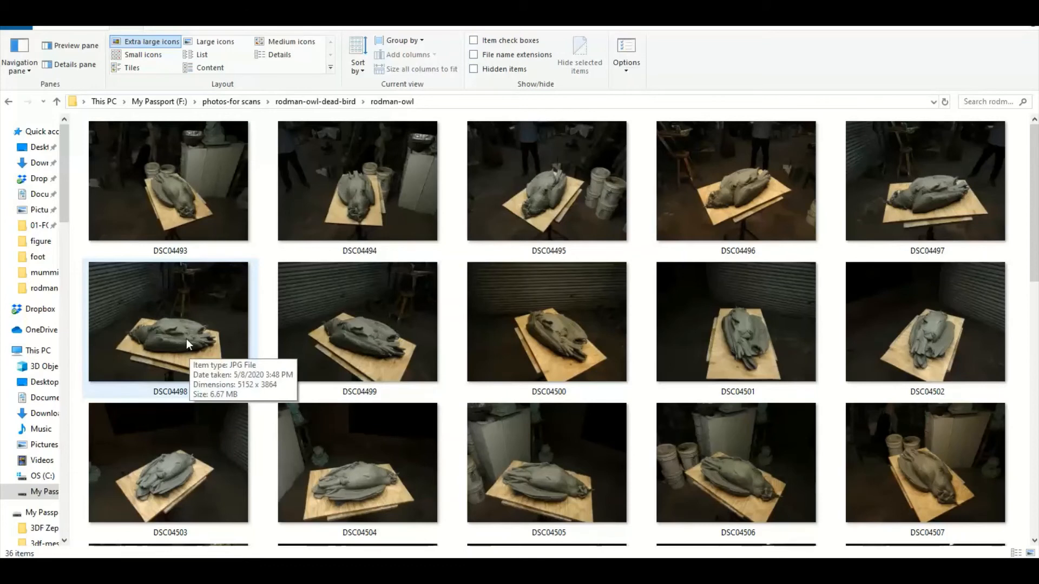
pyautogui.moveTo(166, 344)
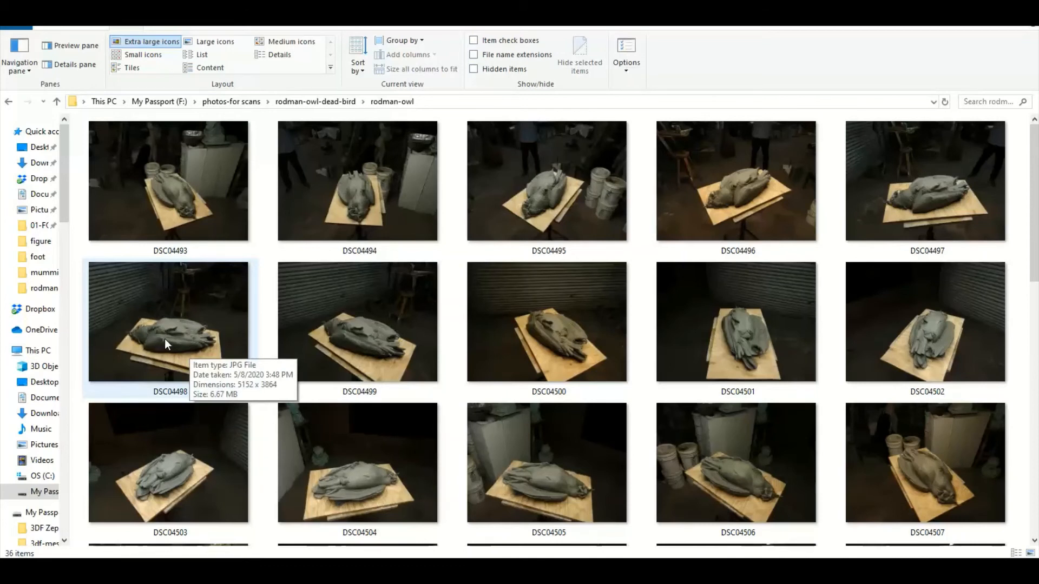
pyautogui.moveTo(175, 212)
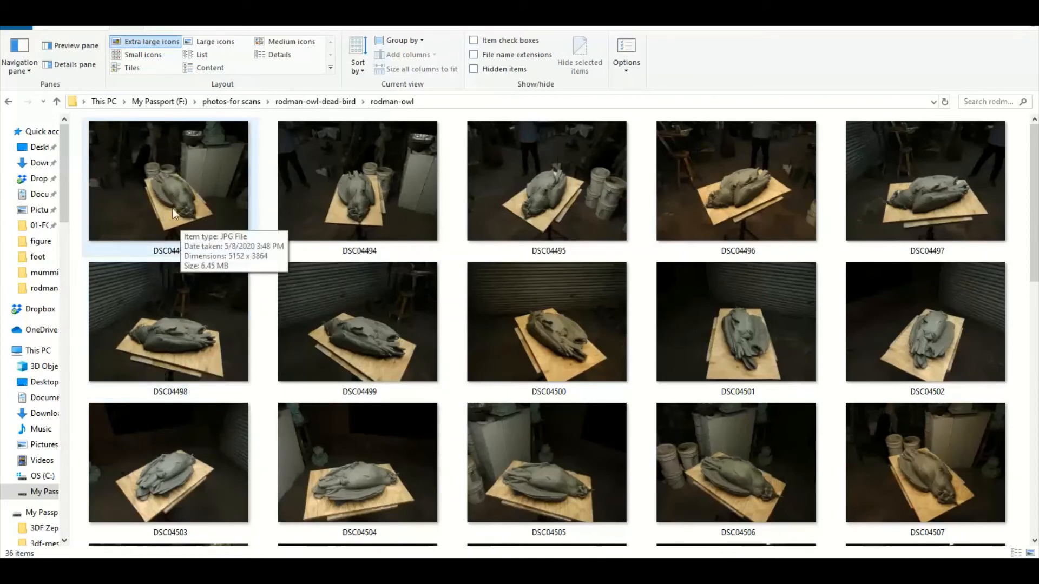
pyautogui.moveTo(193, 152)
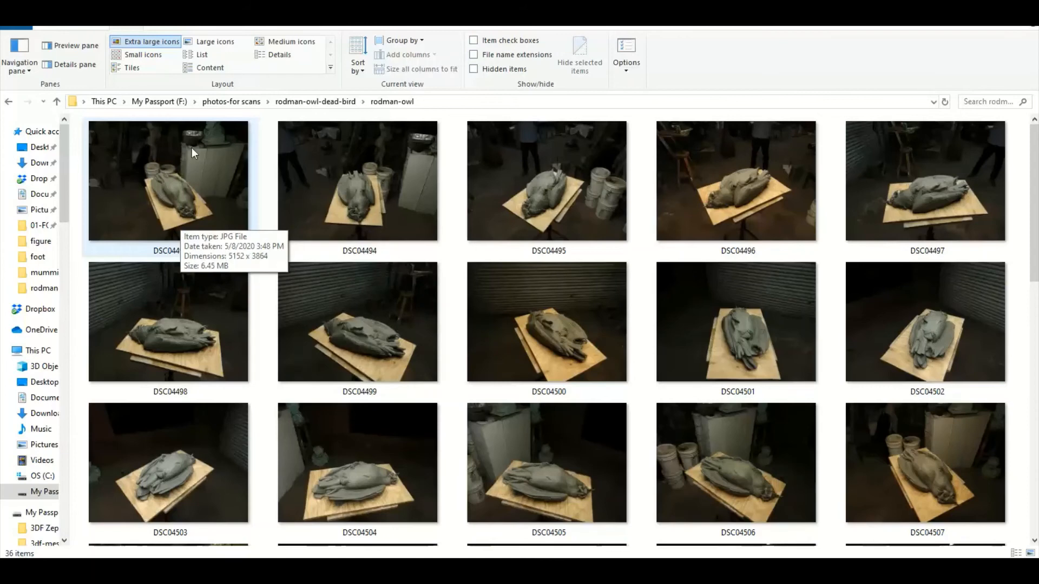
# Step: Browse the full owl photo set to the table-level shots and reveal DSC04494's details (6.46 MB JPG)
pyautogui.scroll(-3)
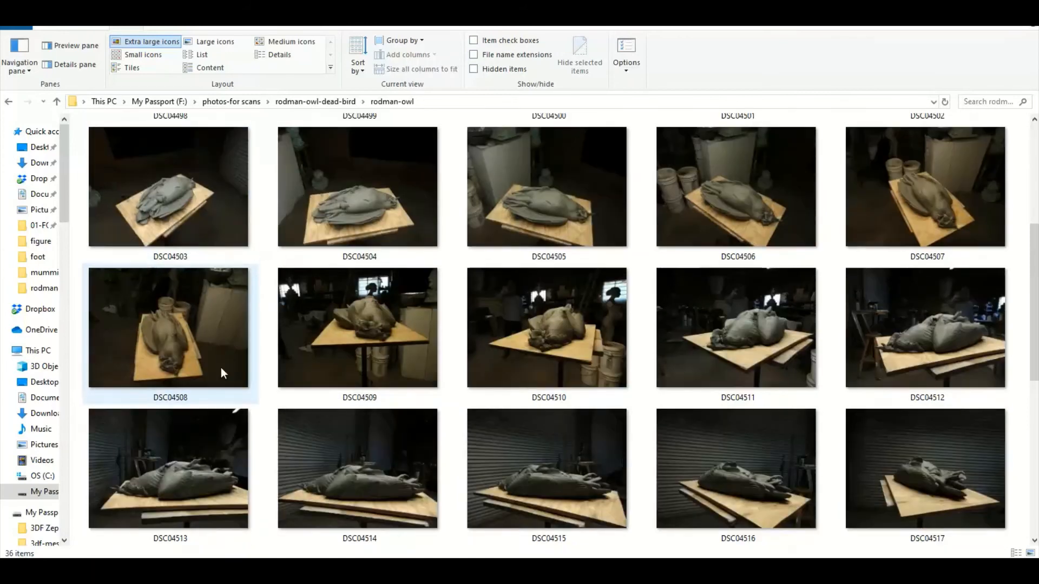
pyautogui.scroll(-3)
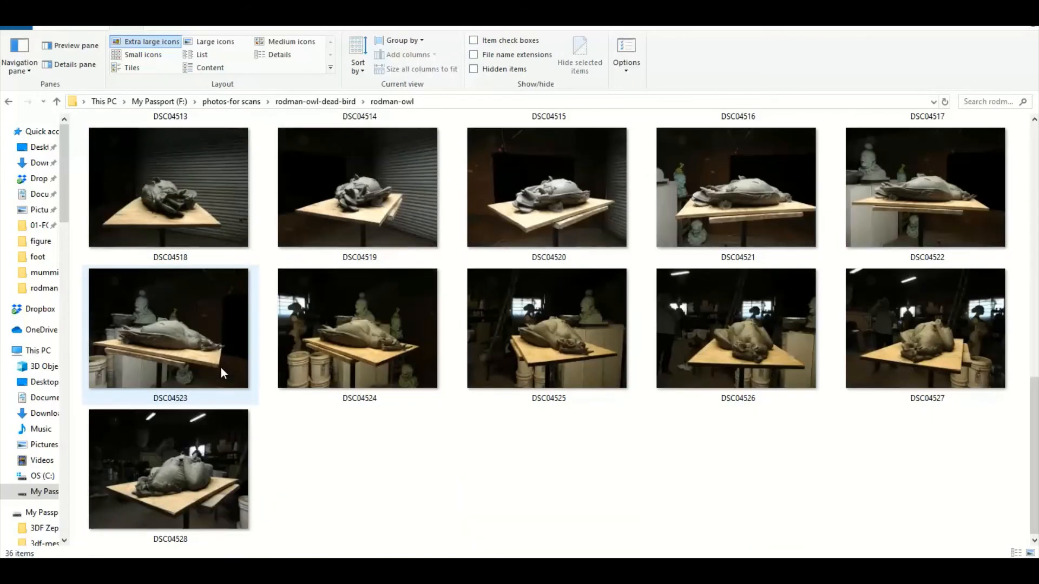
pyautogui.scroll(3)
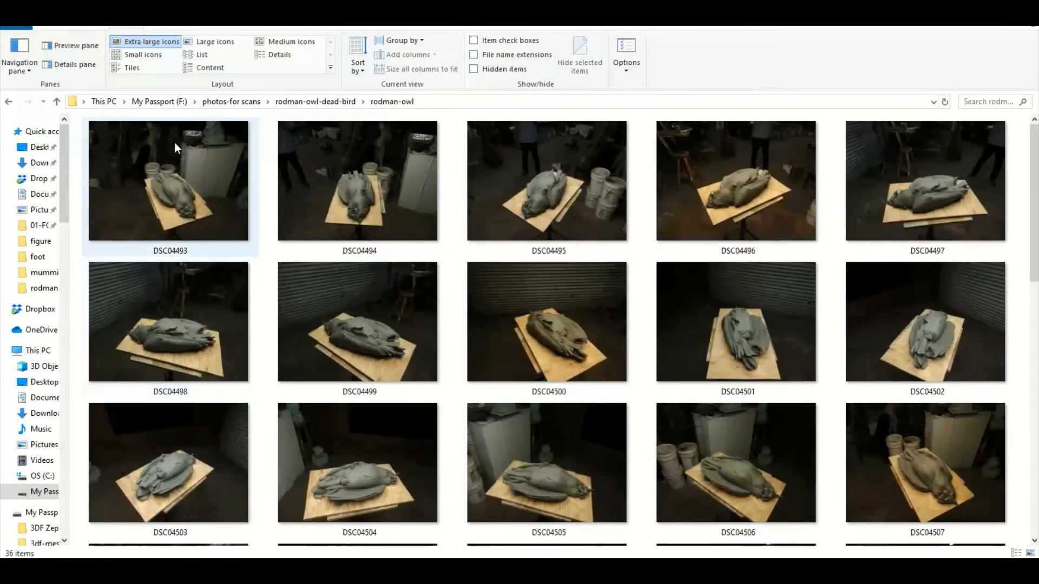
pyautogui.click(359, 321)
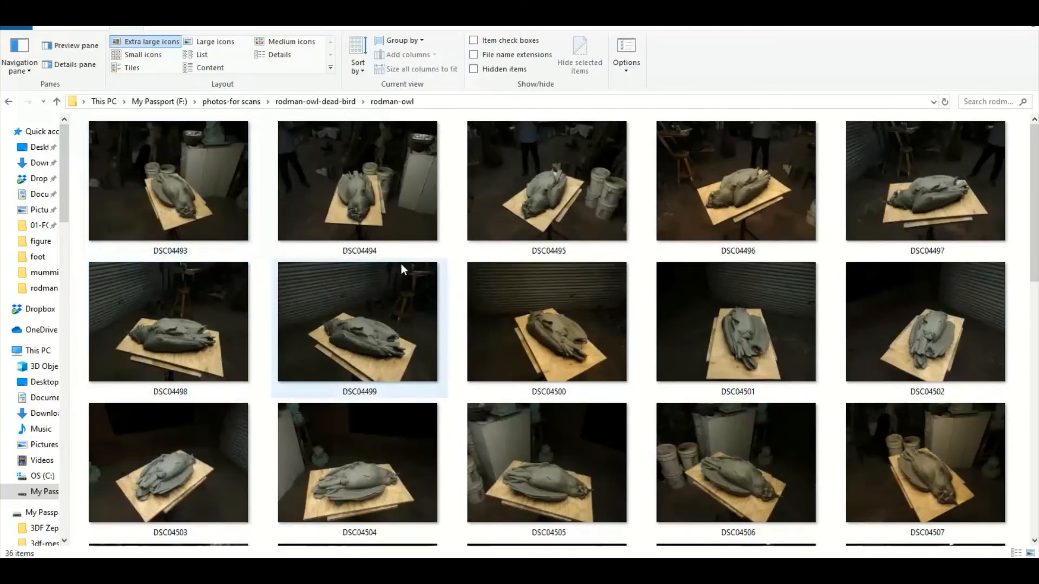
pyautogui.moveTo(350, 197)
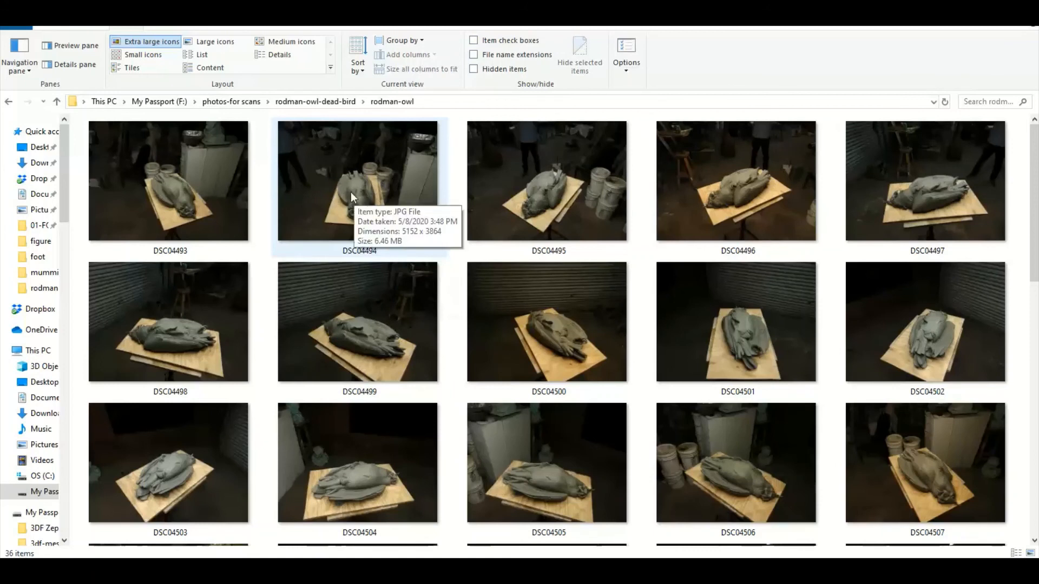
pyautogui.moveTo(457, 265)
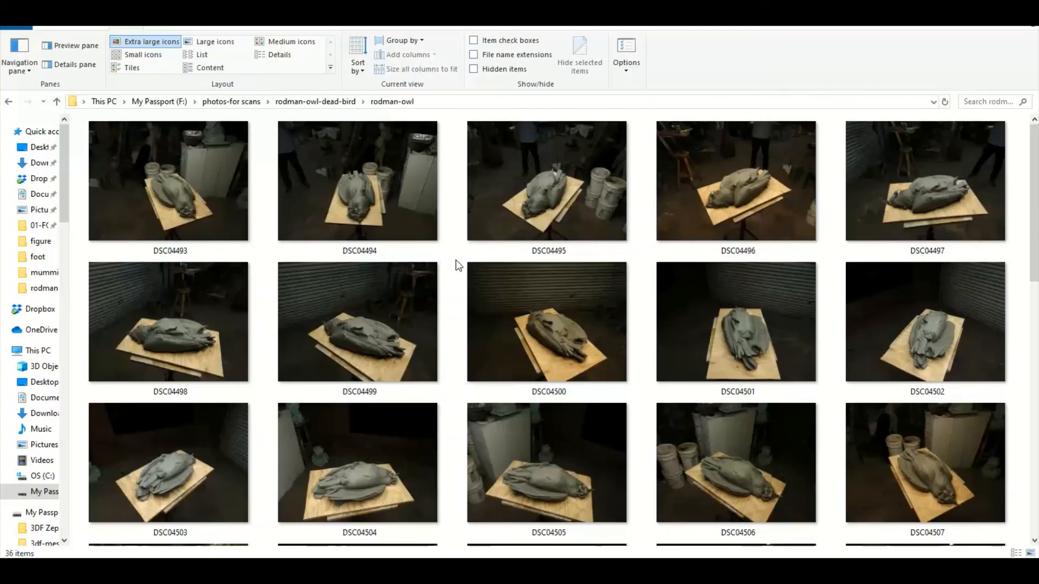
pyautogui.click(548, 180)
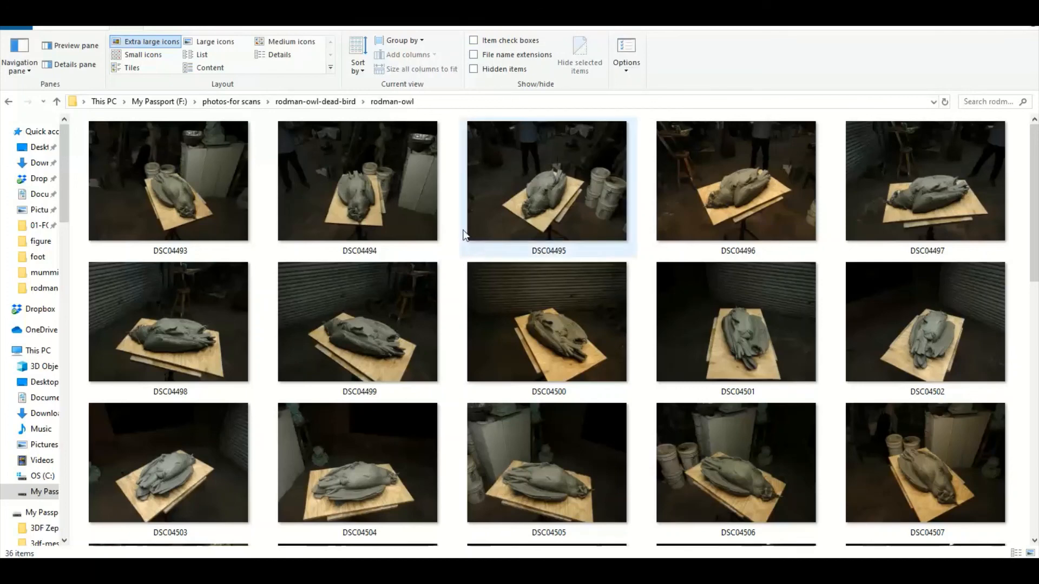
pyautogui.scroll(-3)
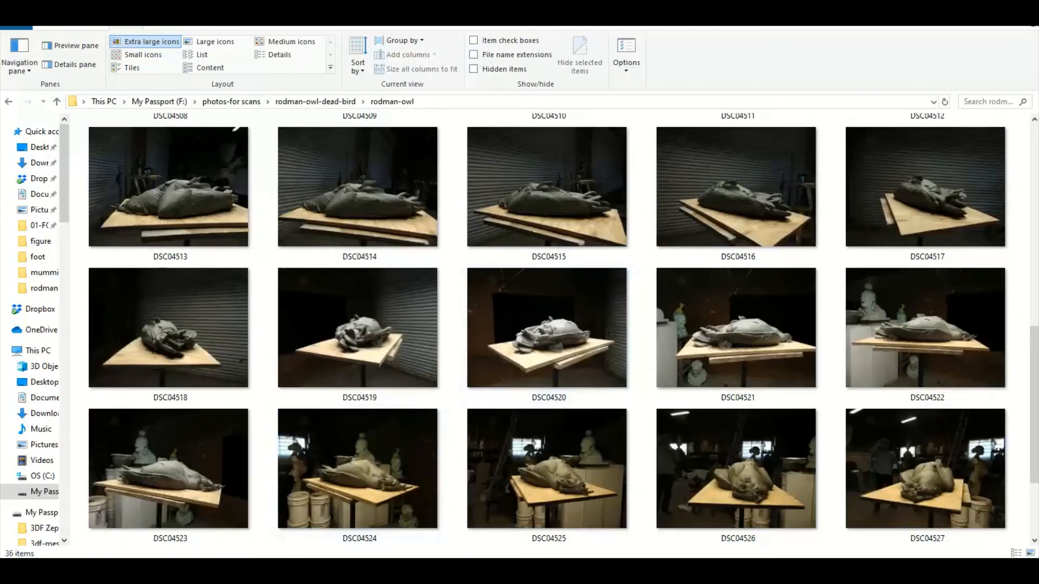